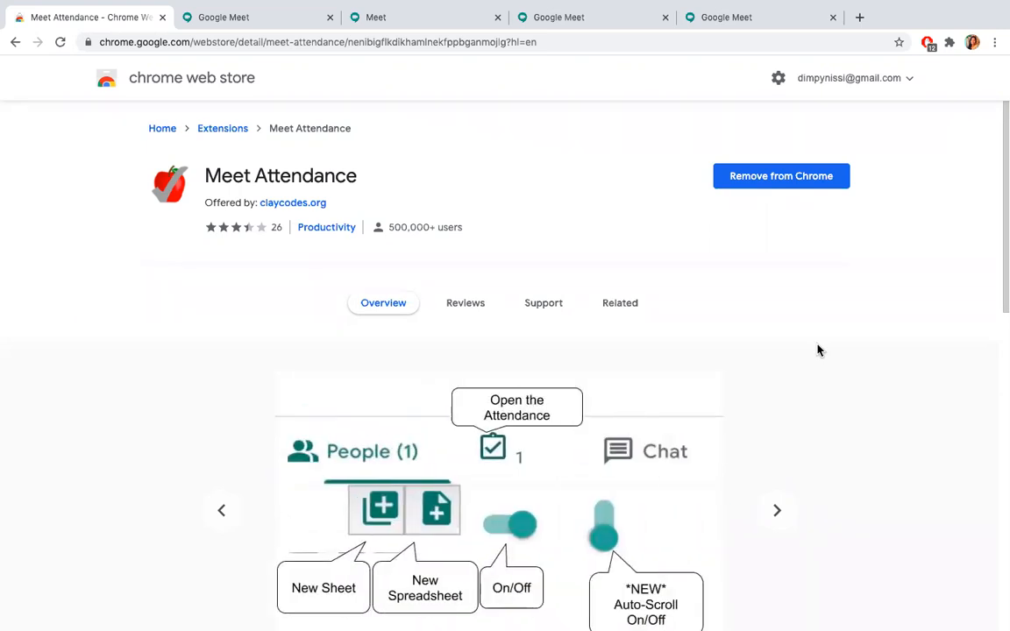
mouse_move(219, 193)
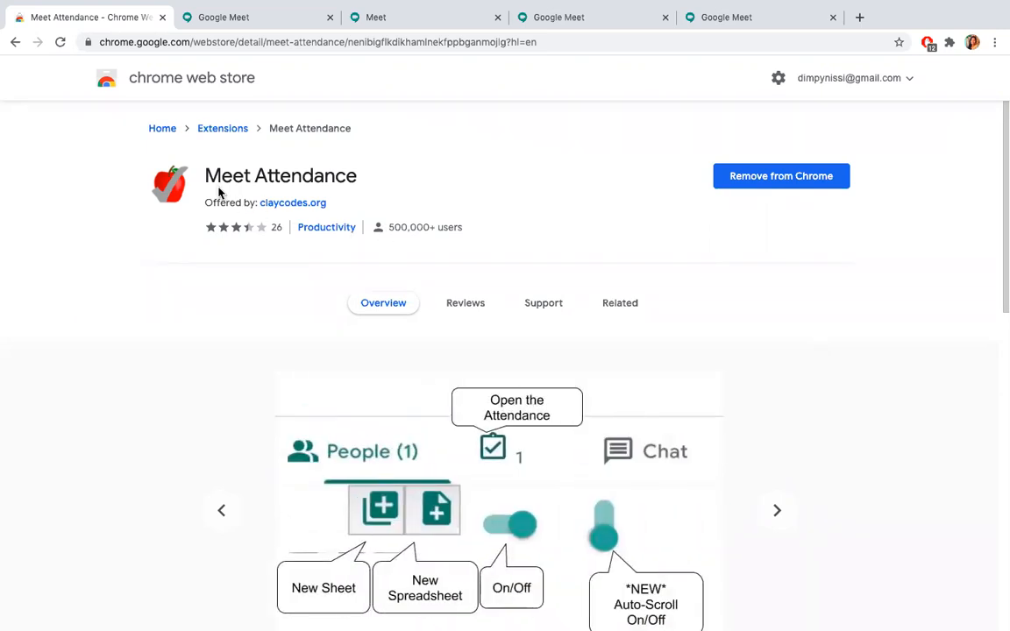
mouse_move(375, 201)
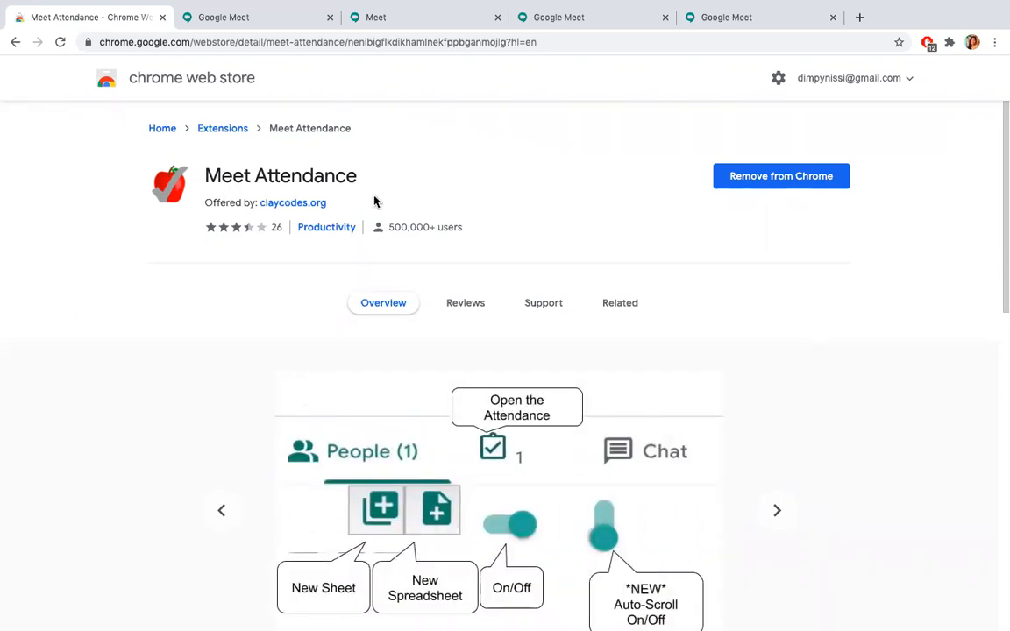
left_click(777, 510)
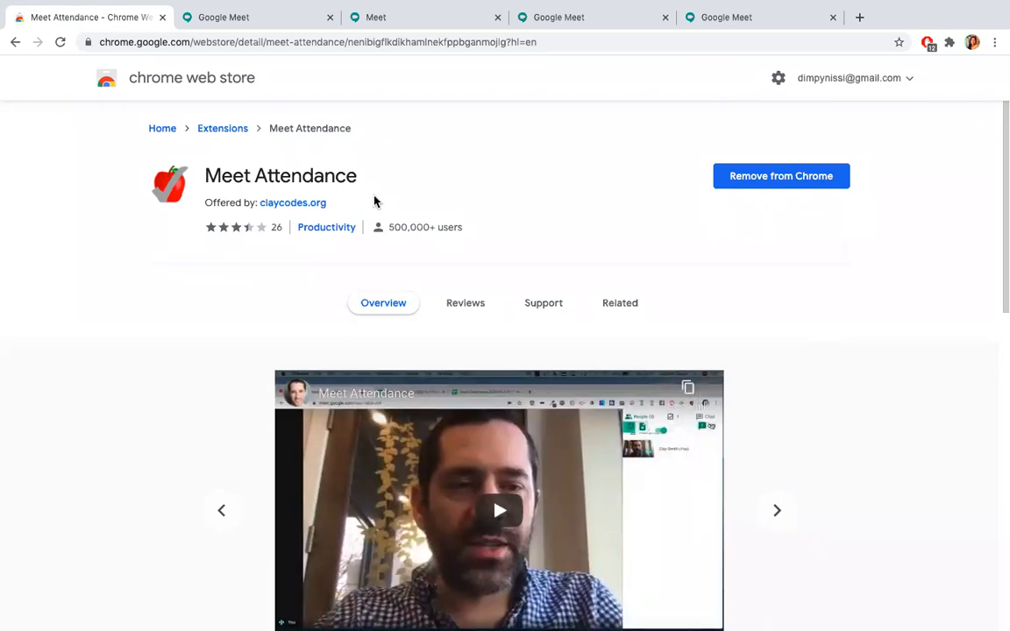
mouse_move(614, 235)
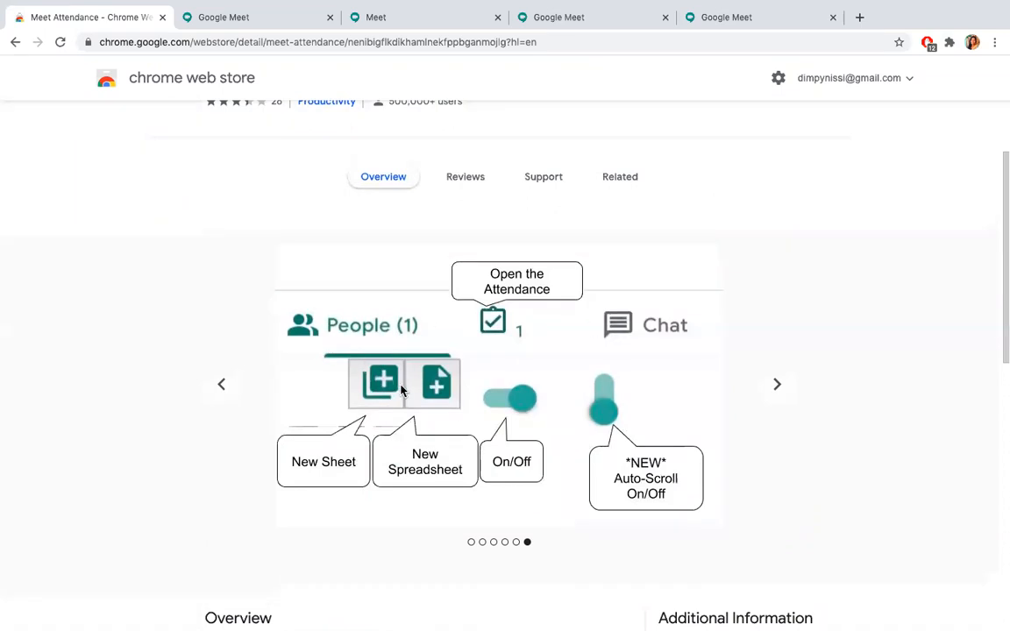
mouse_move(519, 419)
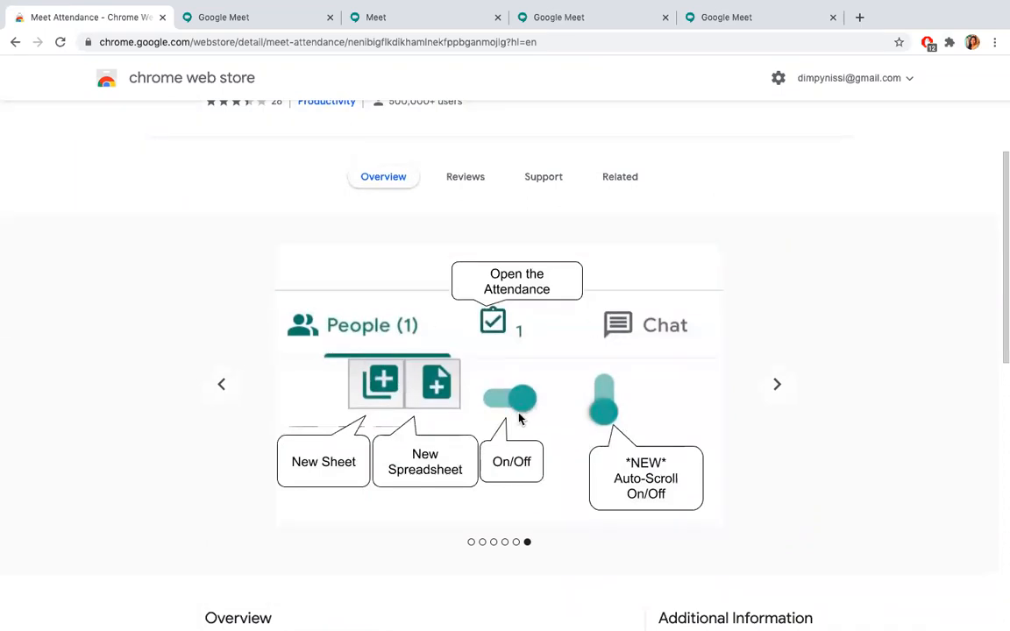
mouse_move(624, 417)
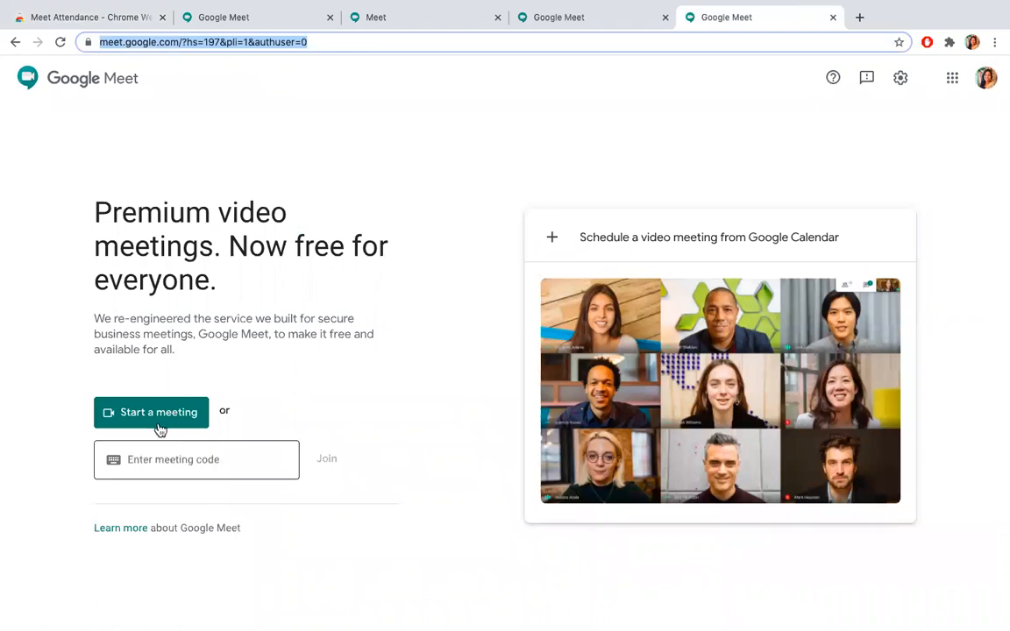
left_click(151, 412)
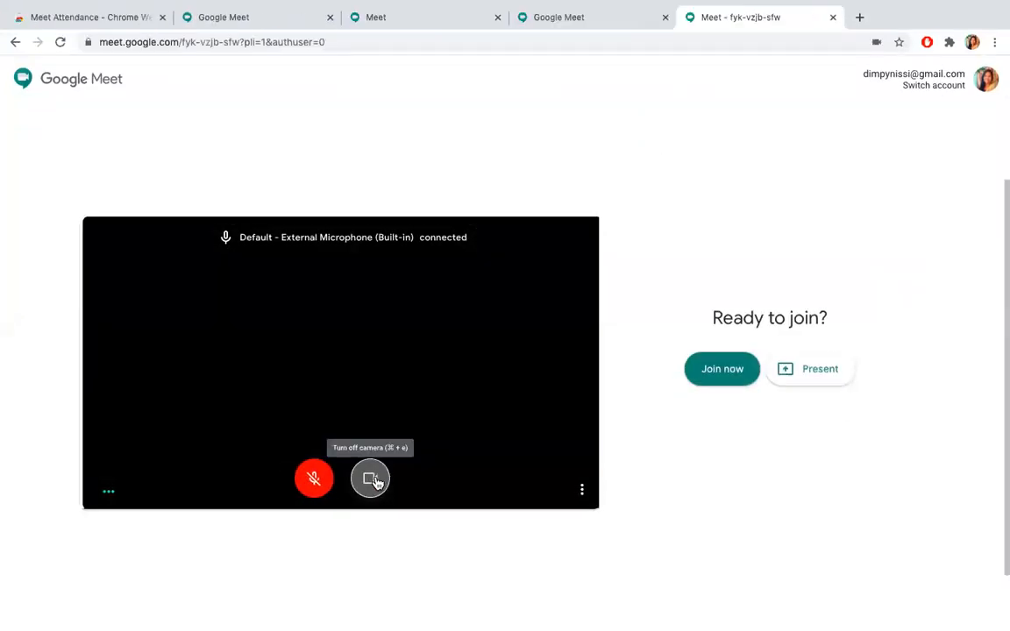
left_click(723, 369)
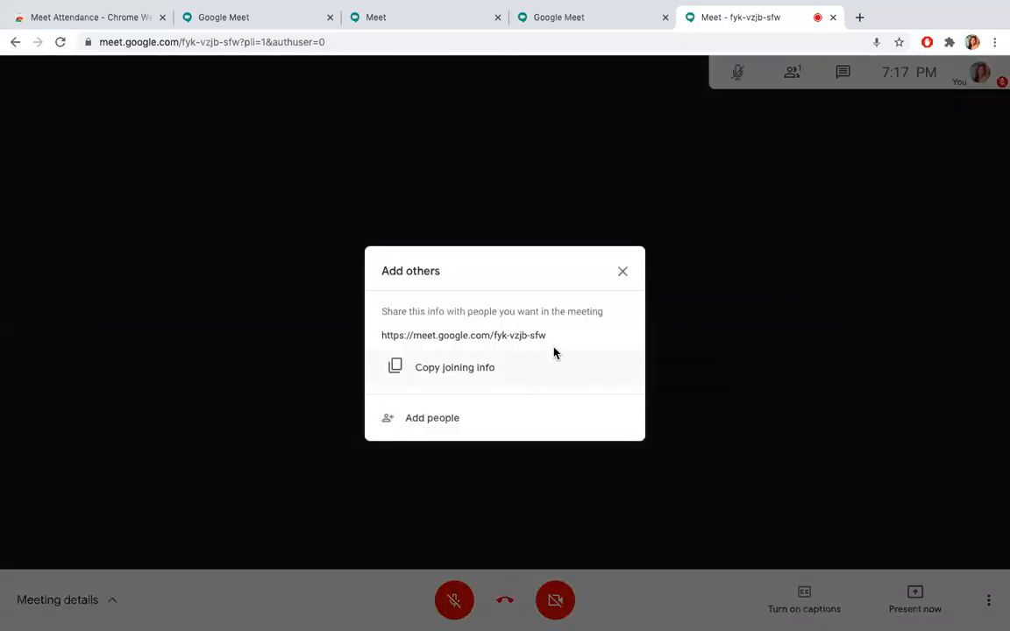
mouse_move(550, 340)
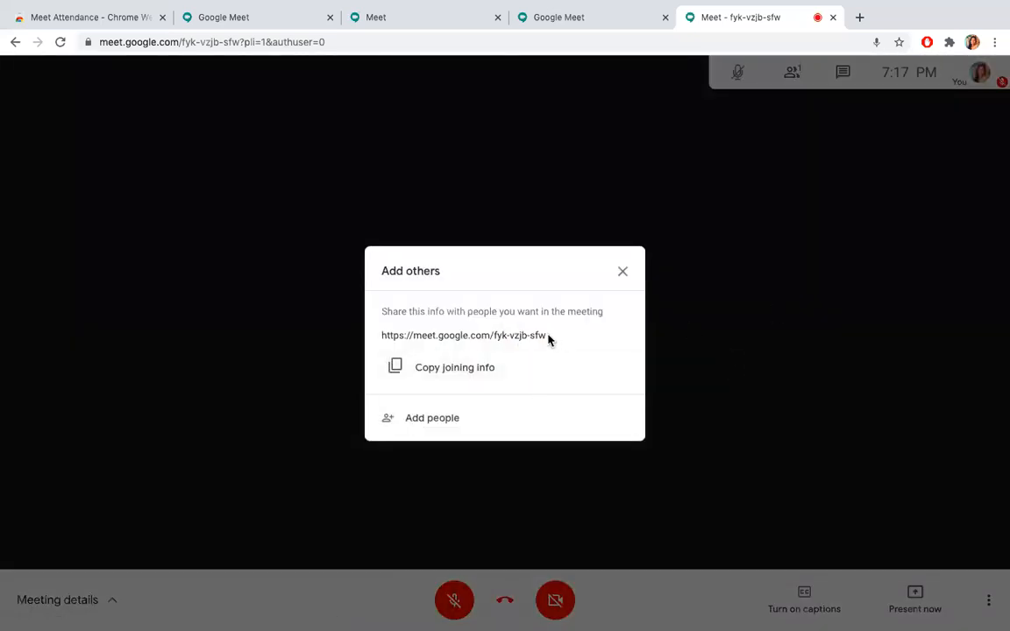
double_click(519, 335)
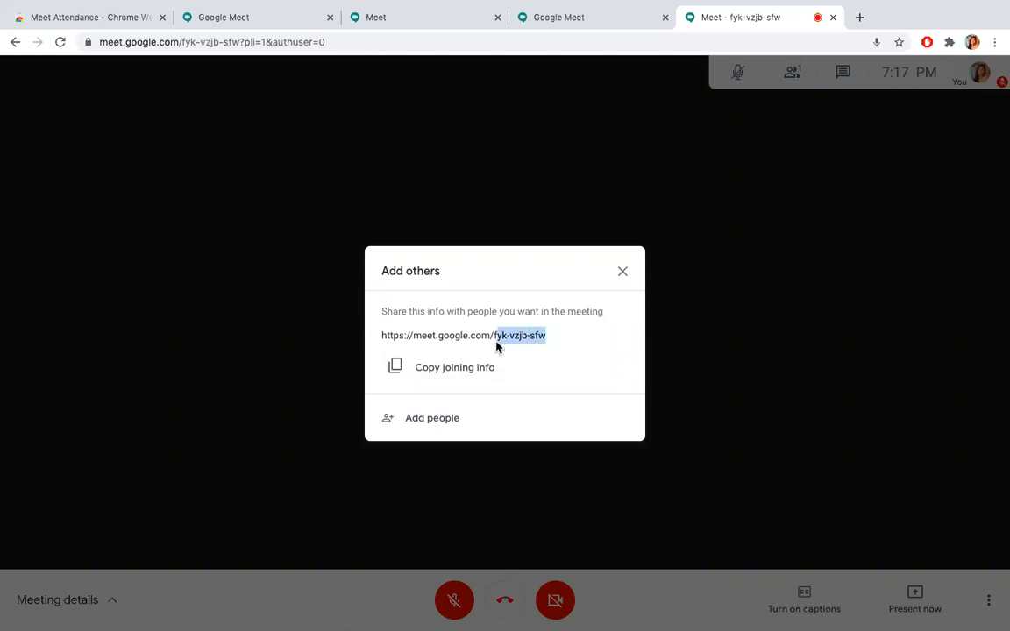
mouse_move(588, 259)
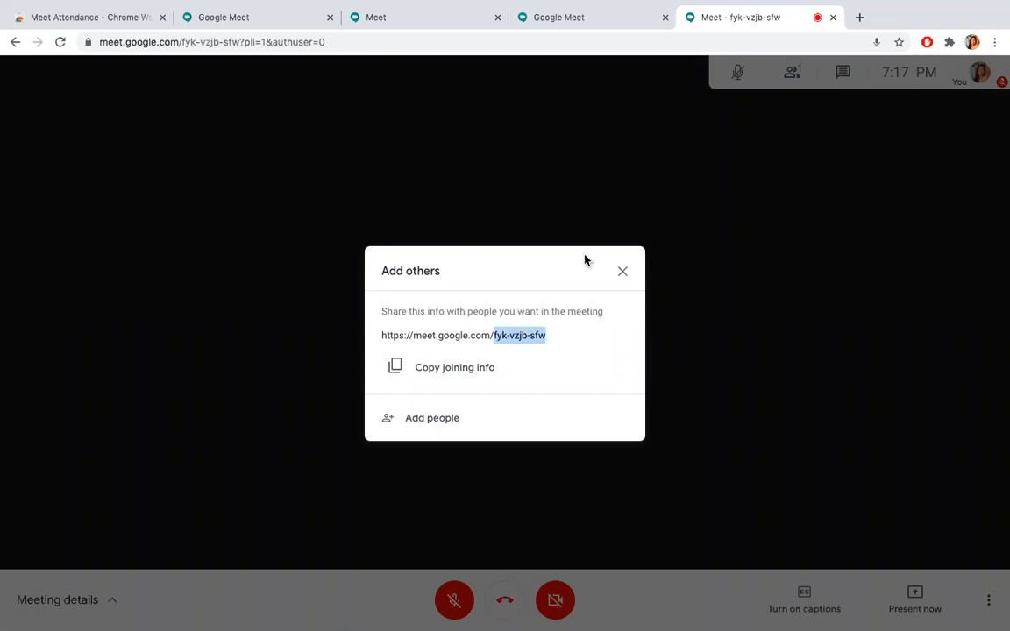
left_click(622, 270)
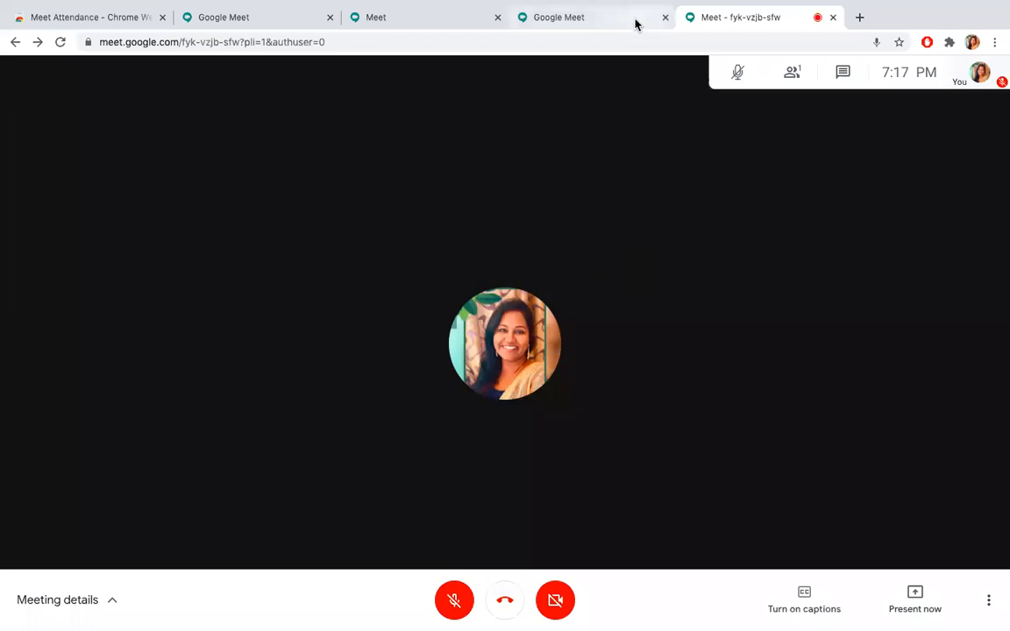
From the second account, paste the code and ask to join with camera and mic off.
left_click(557, 18)
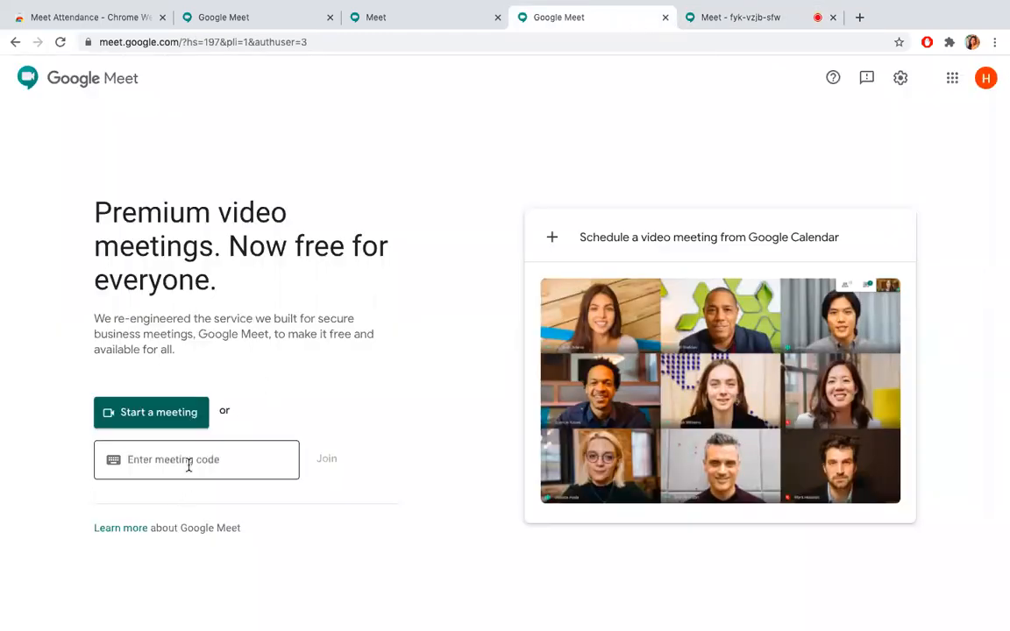
right_click(190, 460)
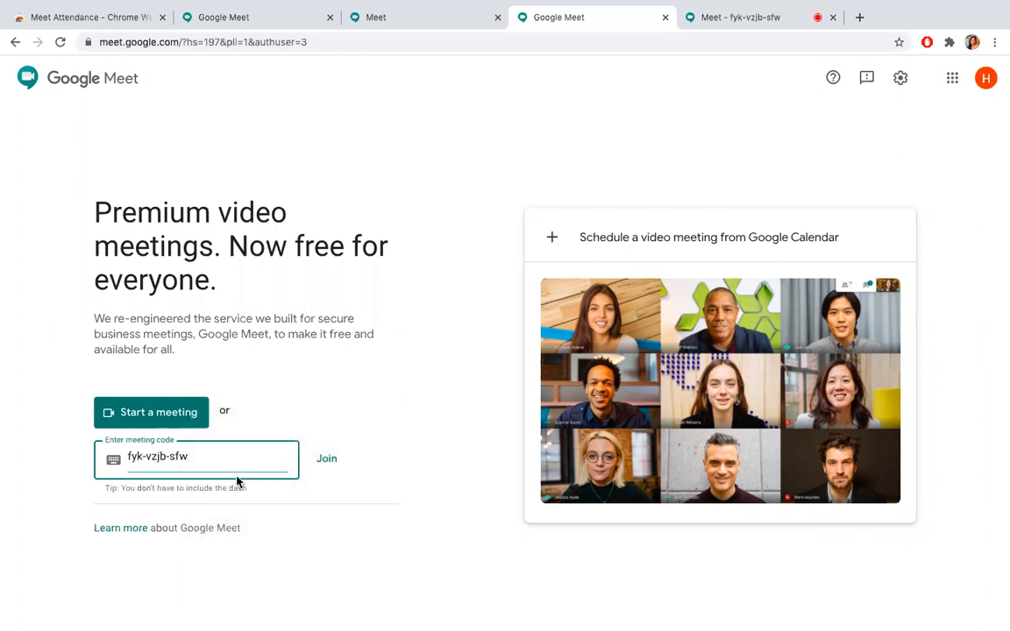
left_click(326, 457)
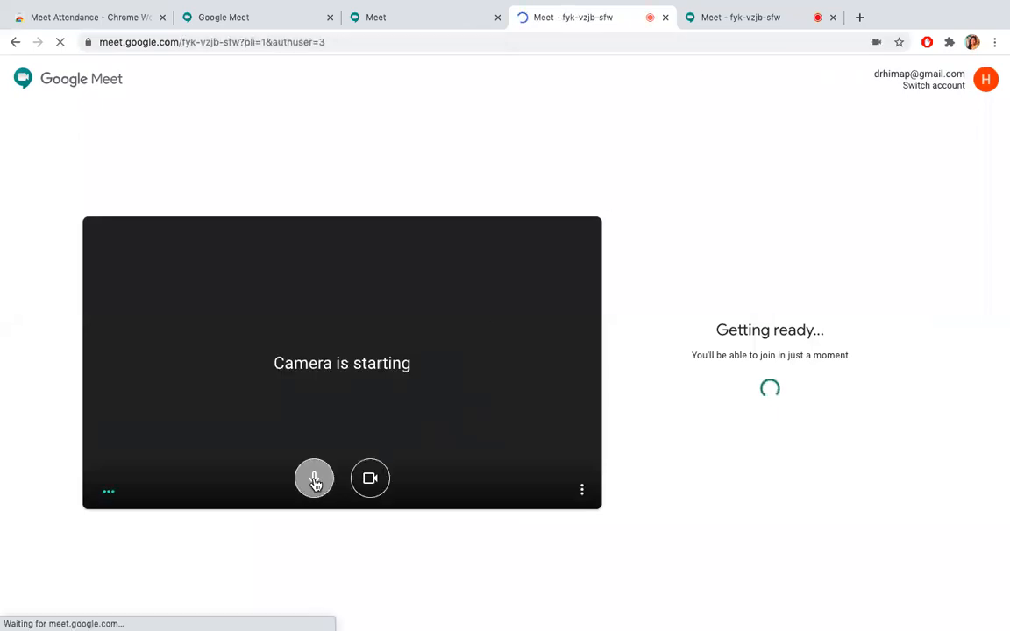
left_click(370, 477)
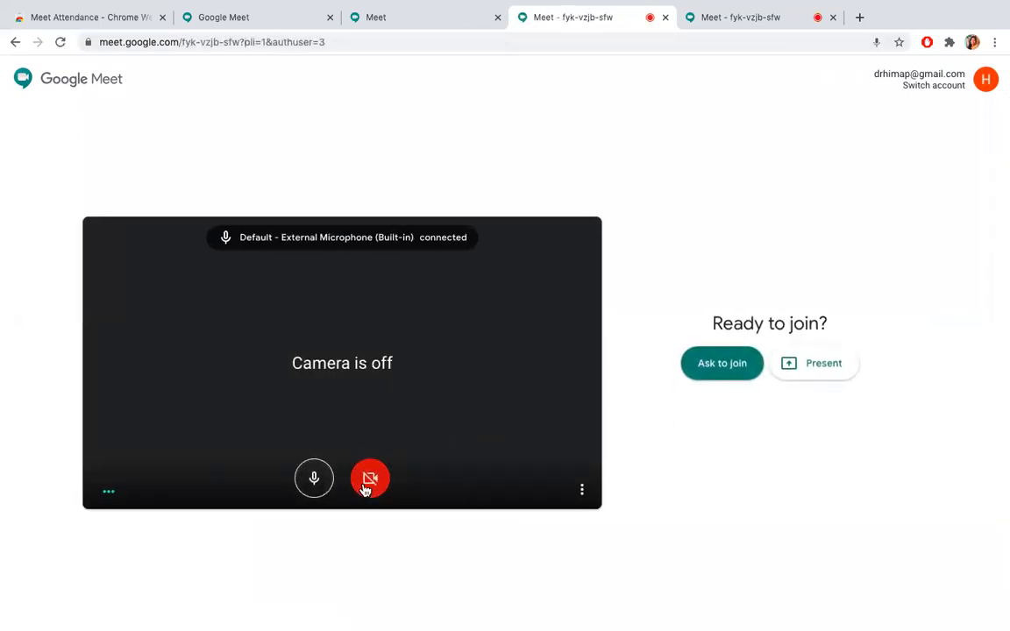
left_click(314, 478)
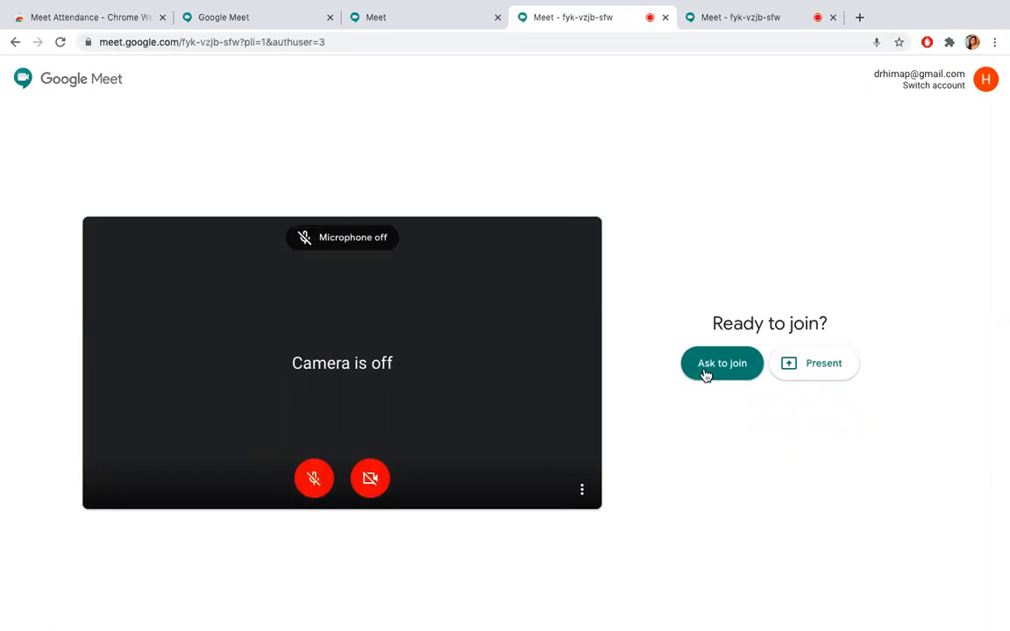
left_click(722, 363)
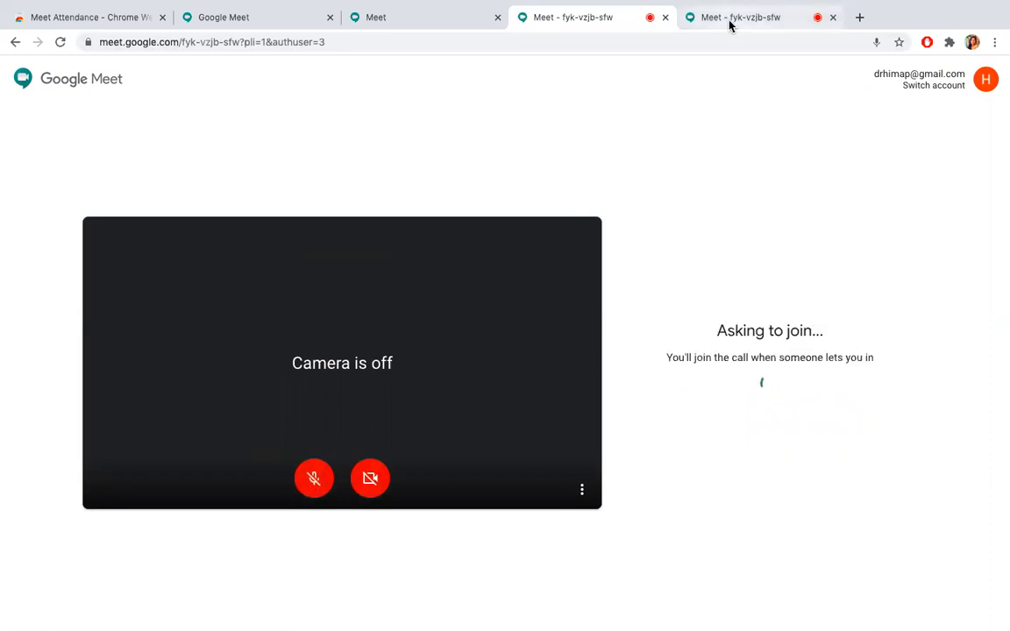
Back in the host tab, admit the waiting second participant into the call.
left_click(740, 18)
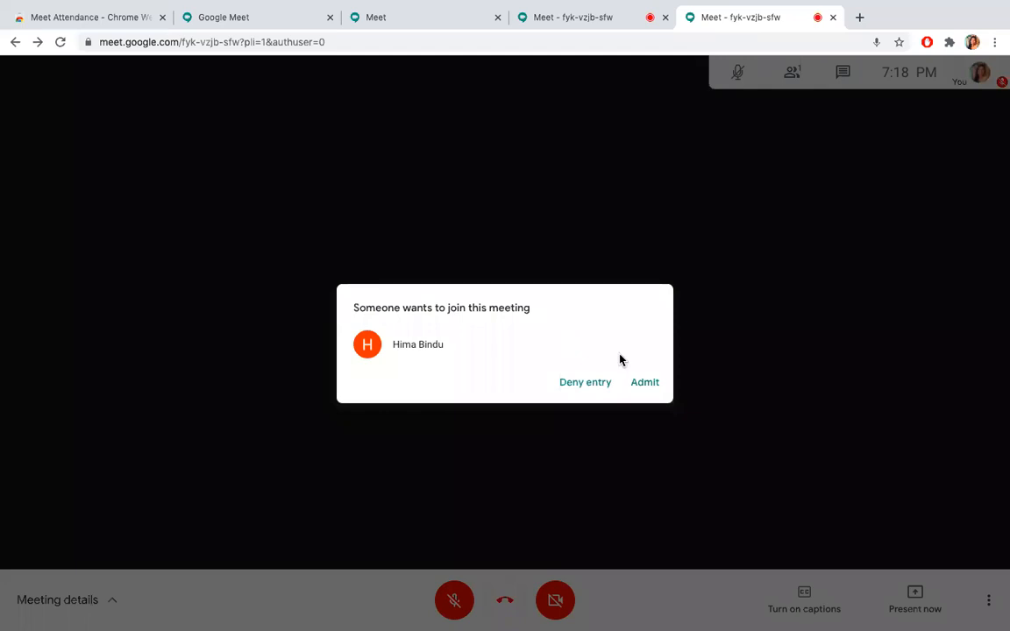
left_click(646, 383)
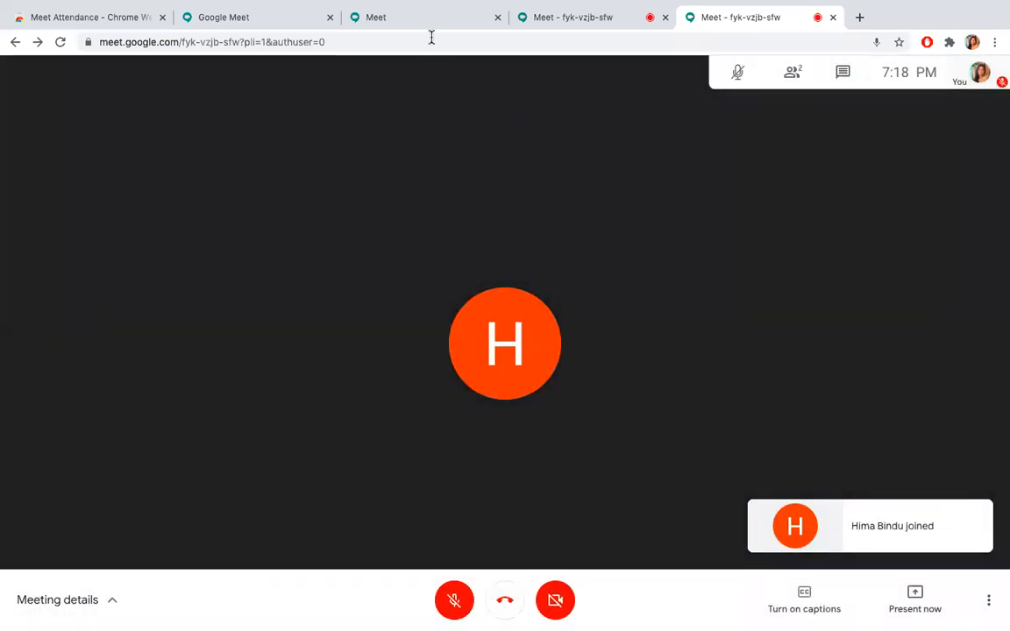
left_click(424, 18)
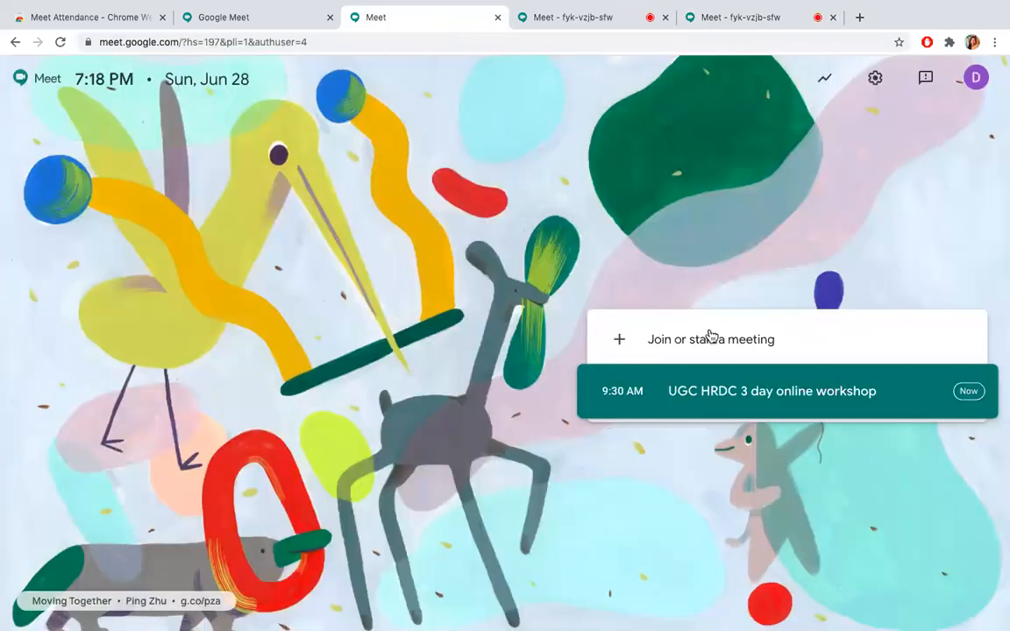
right_click(445, 366)
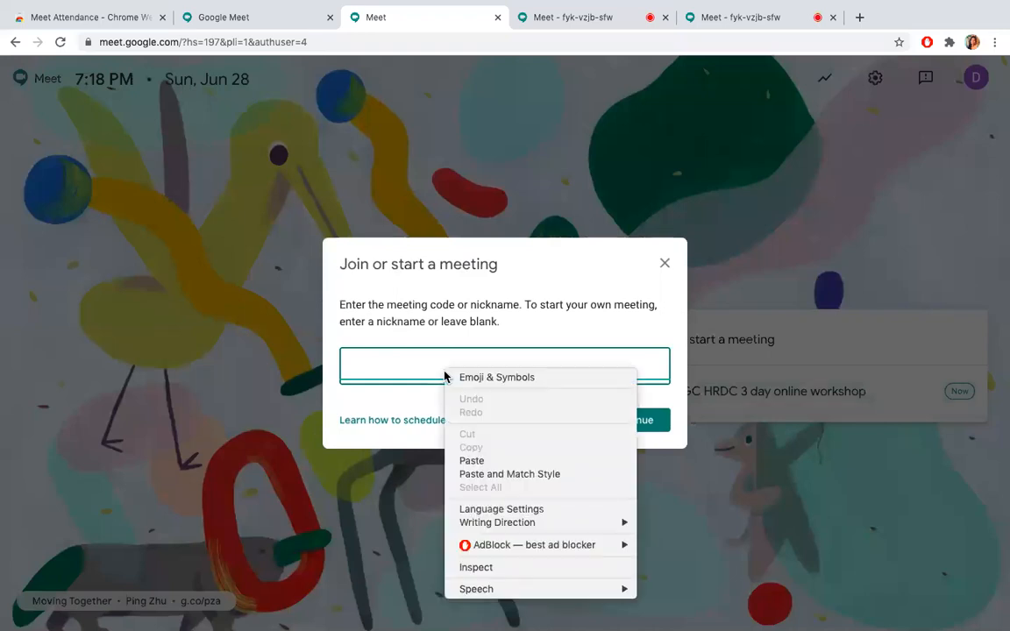
left_click(470, 470)
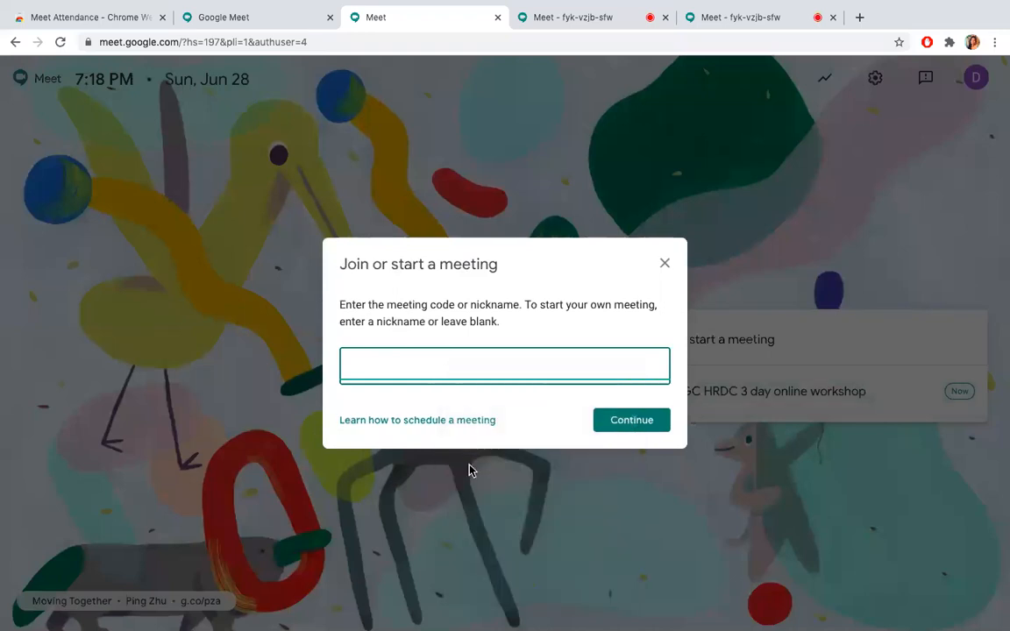
left_click(631, 419)
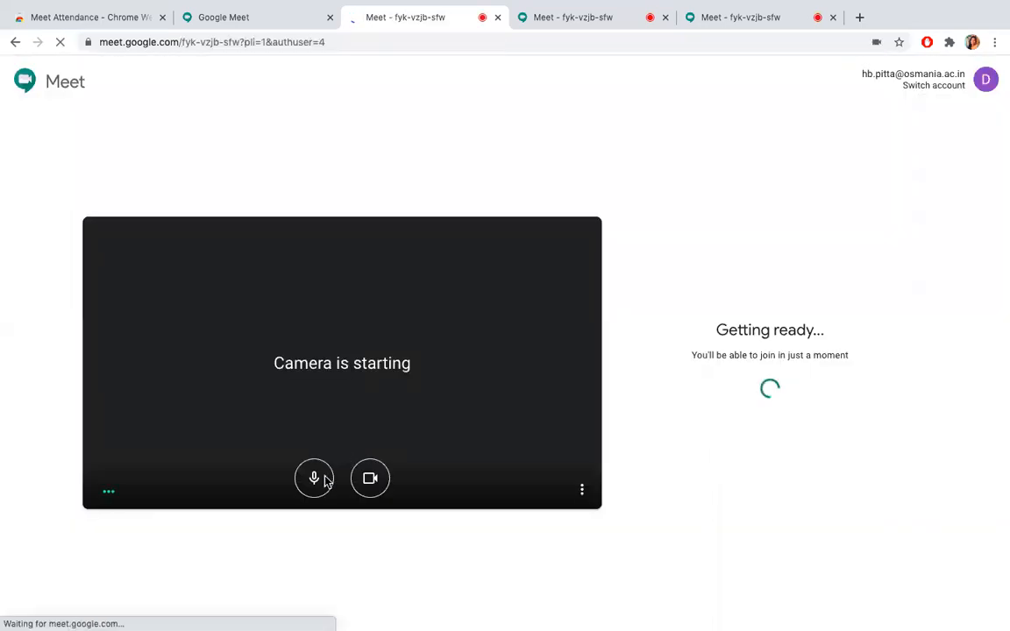
left_click(313, 477)
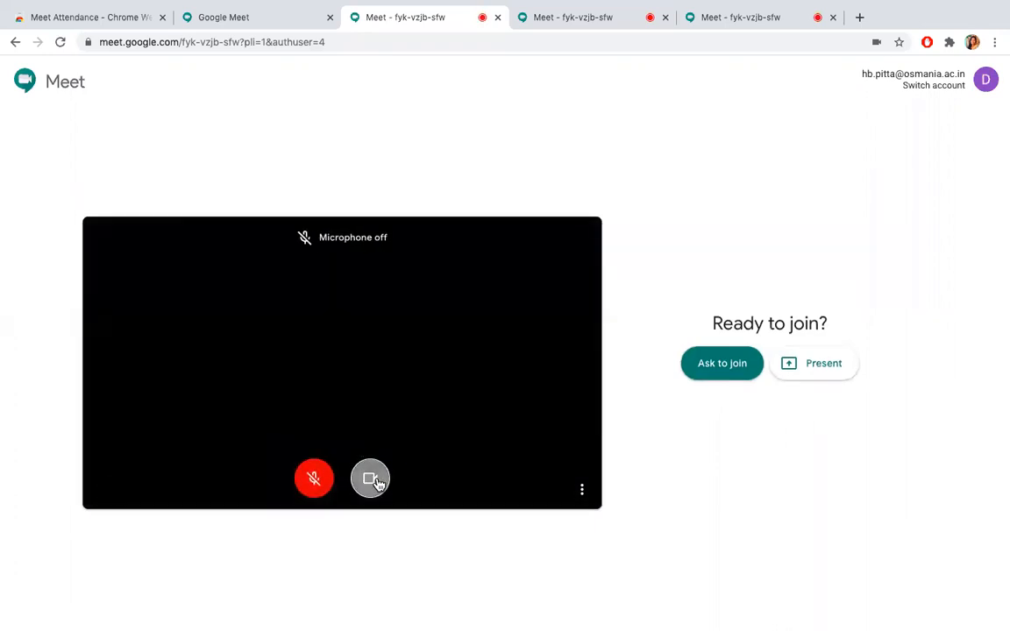
left_click(722, 363)
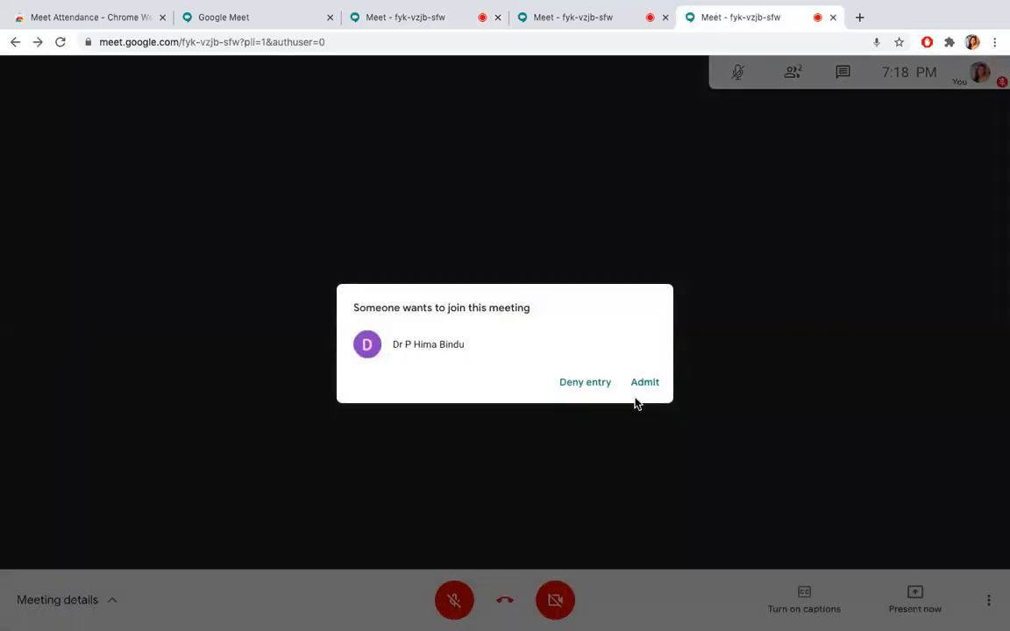
left_click(646, 382)
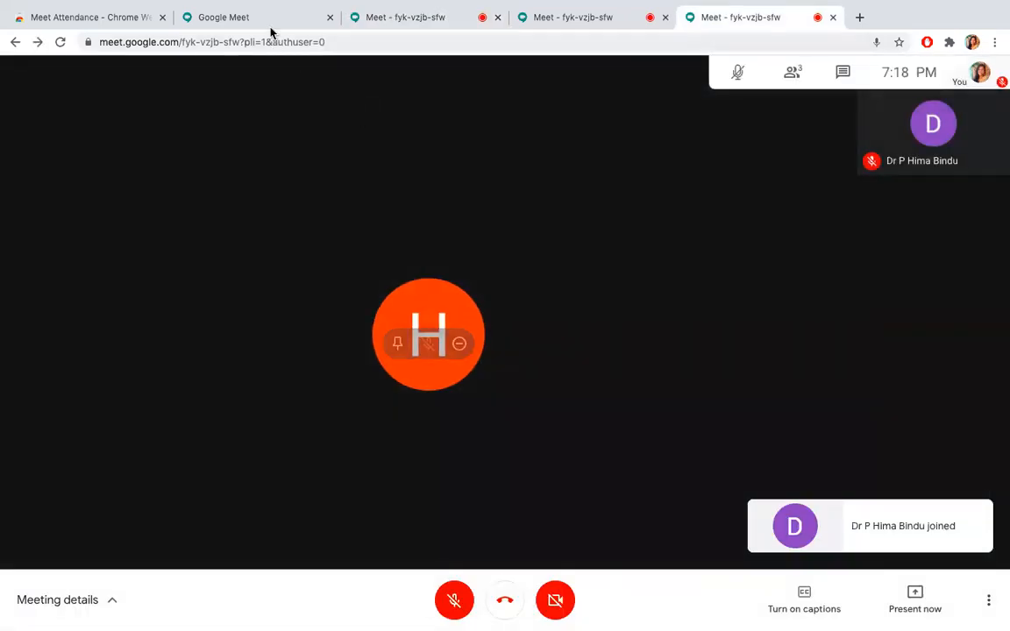
Join as hrdc uoh with mic and camera off and admit it, making three participants.
left_click(223, 18)
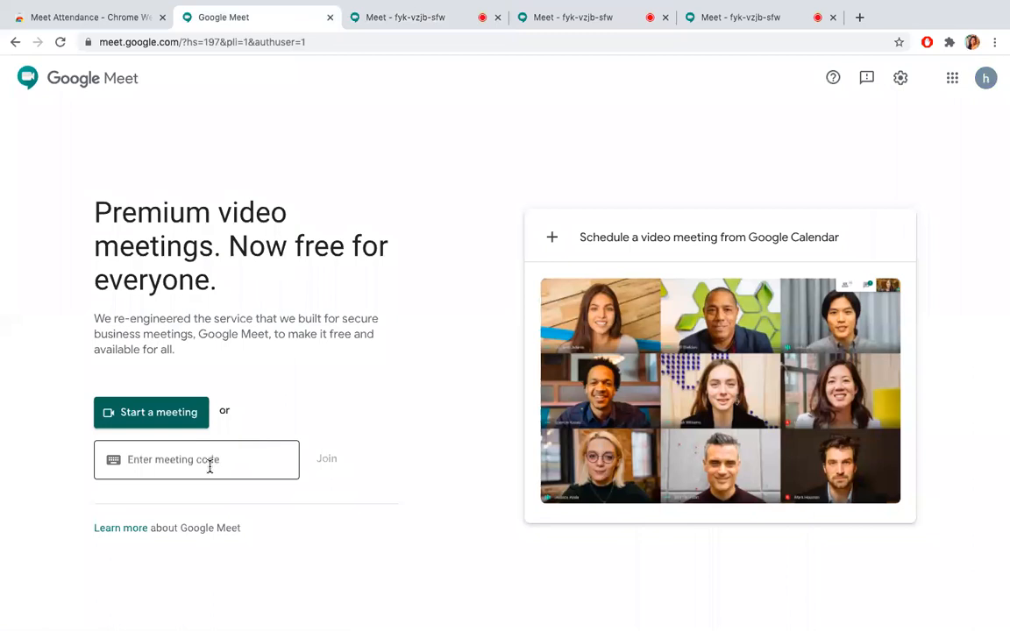
right_click(196, 460)
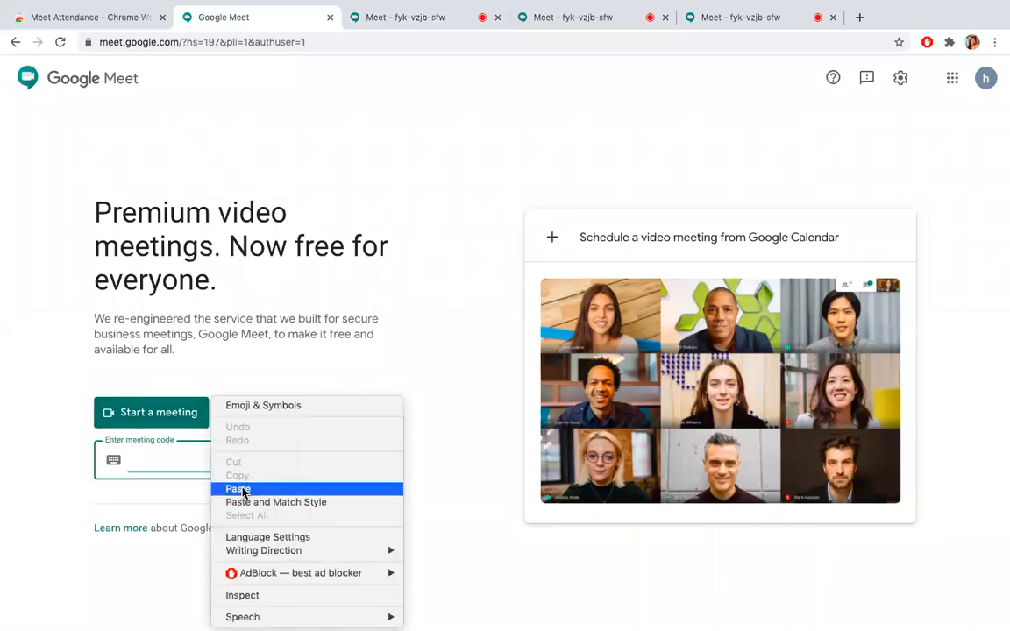
left_click(239, 487)
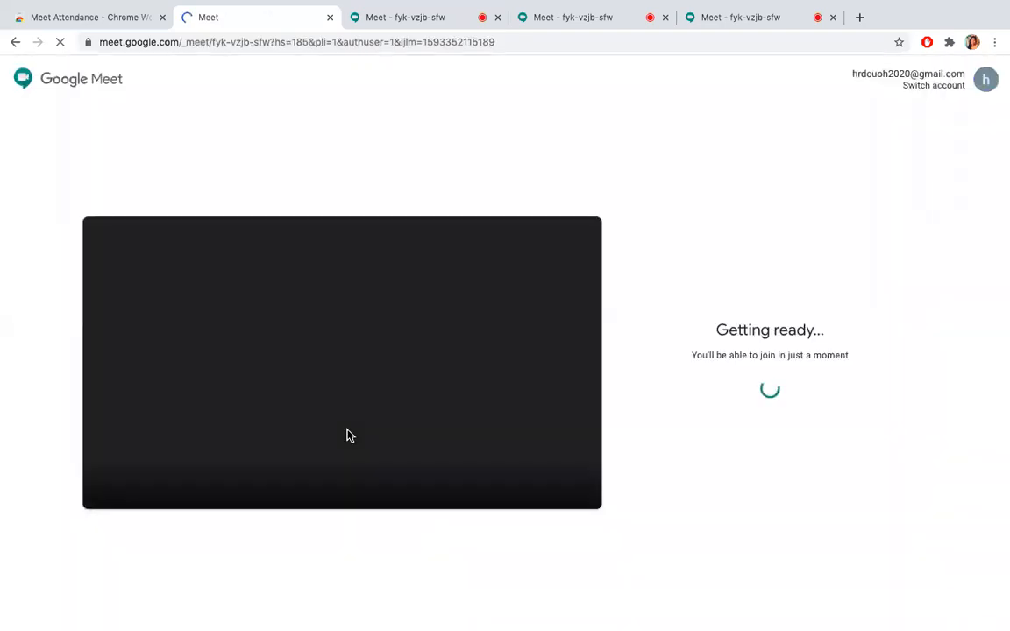
mouse_move(305, 462)
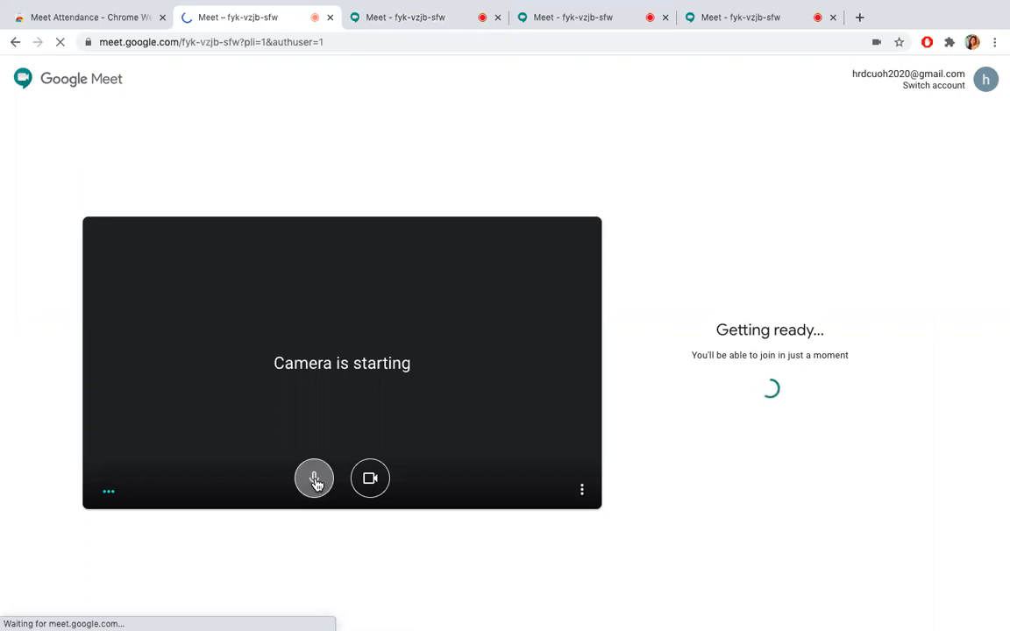
left_click(313, 479)
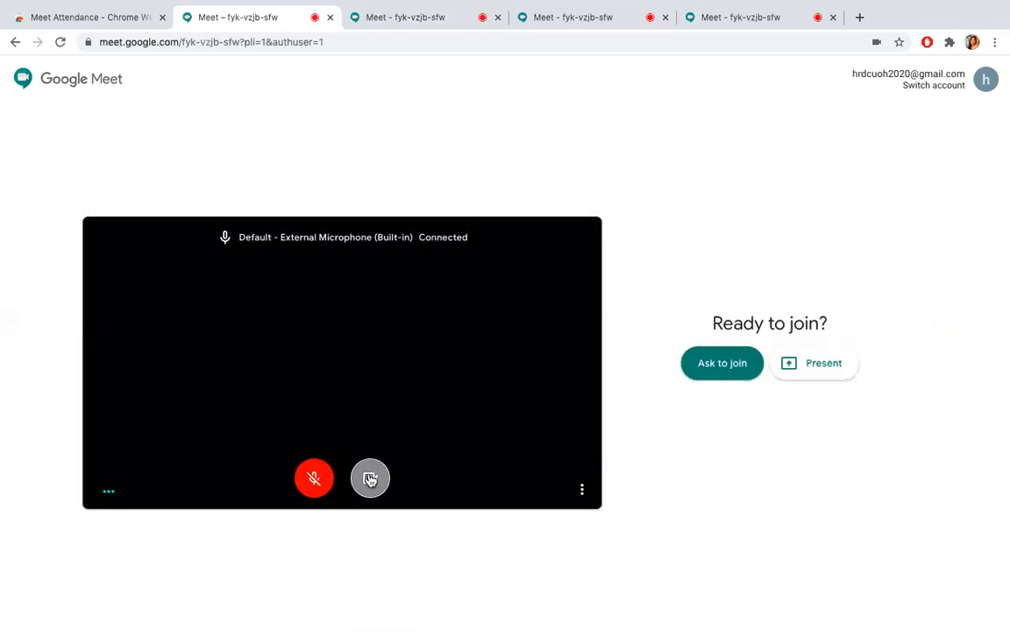
left_click(722, 363)
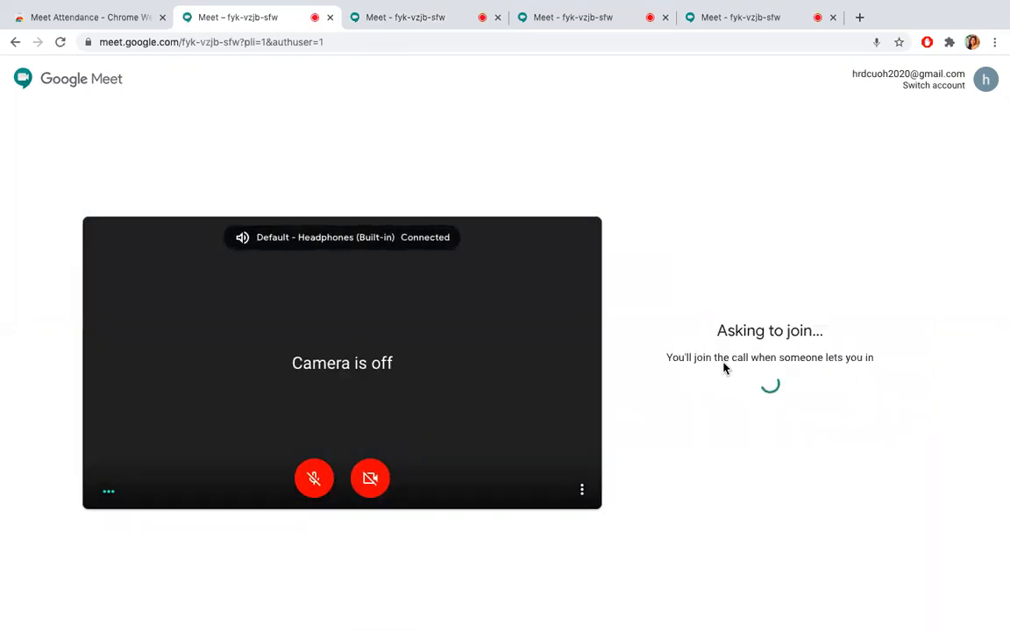
left_click(740, 17)
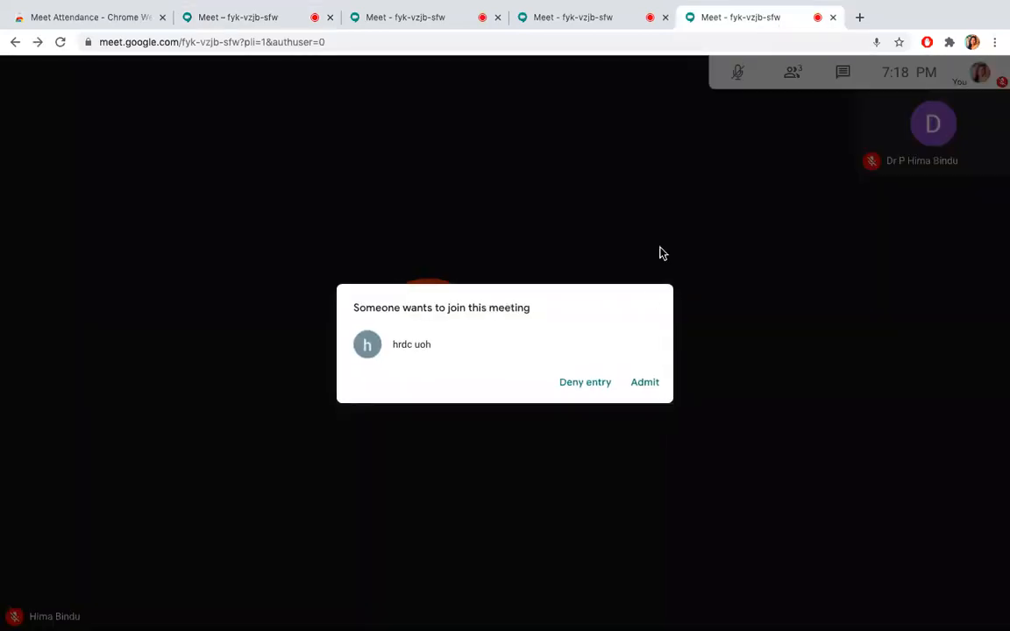
left_click(645, 382)
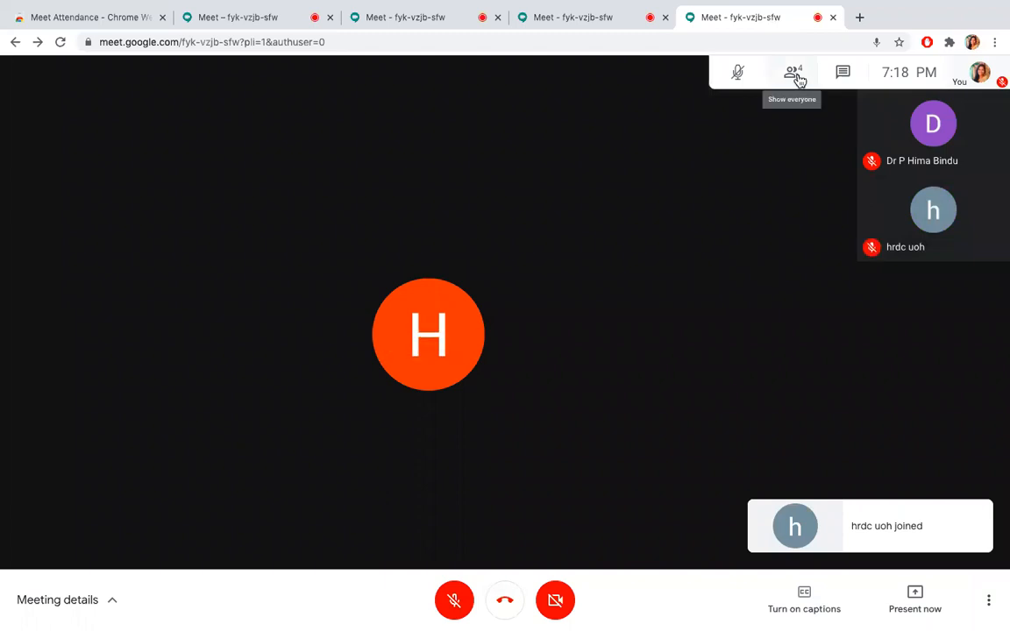
Show the People panel and open the Meet Attendance sheet listing all four attendees.
left_click(792, 72)
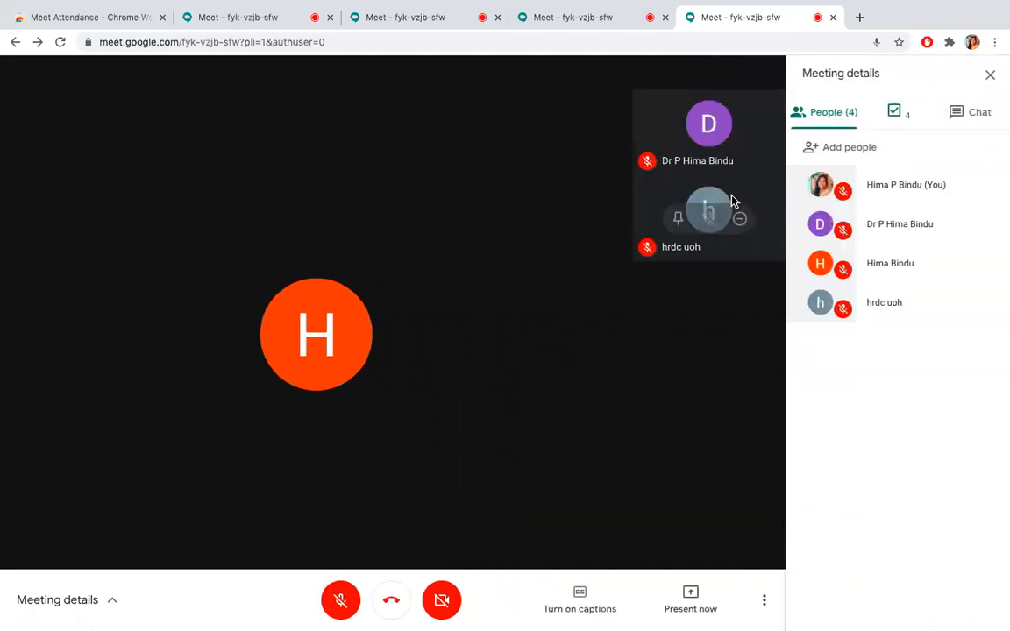
left_click(894, 112)
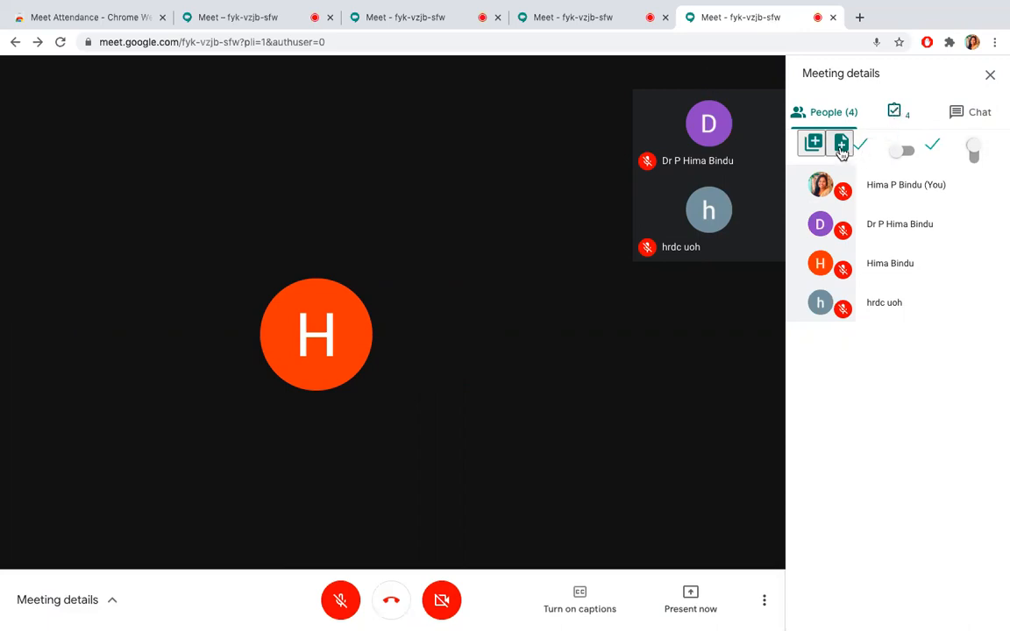
mouse_move(897, 112)
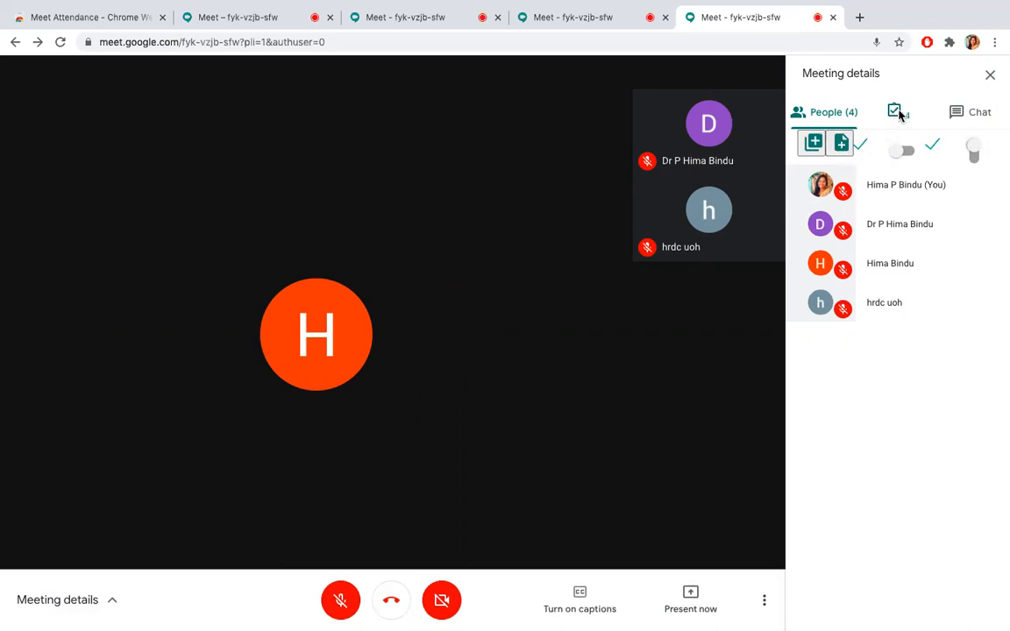
left_click(868, 17)
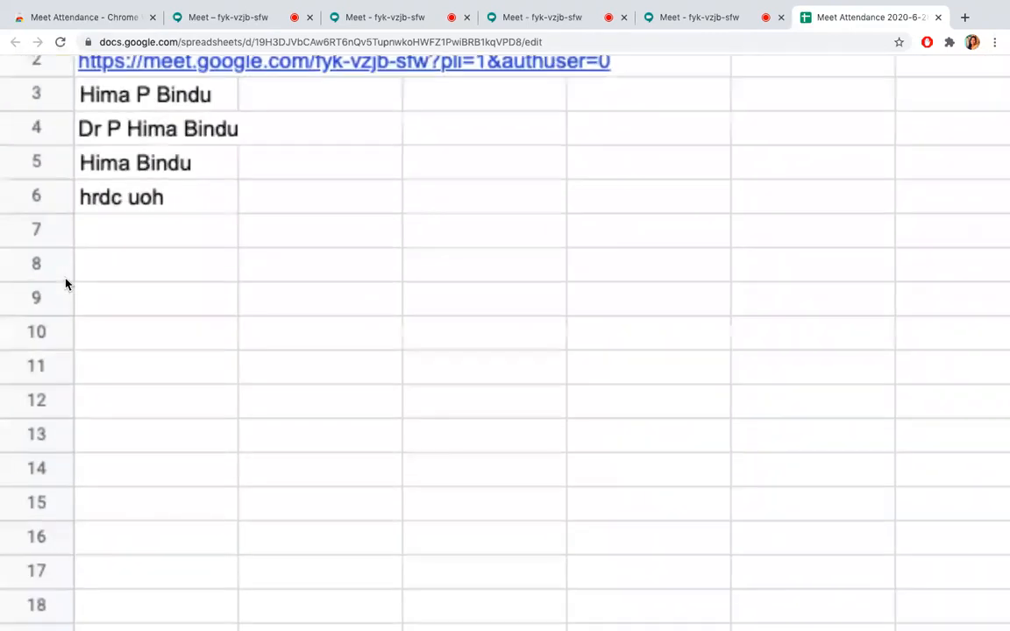
scroll("up", 3)
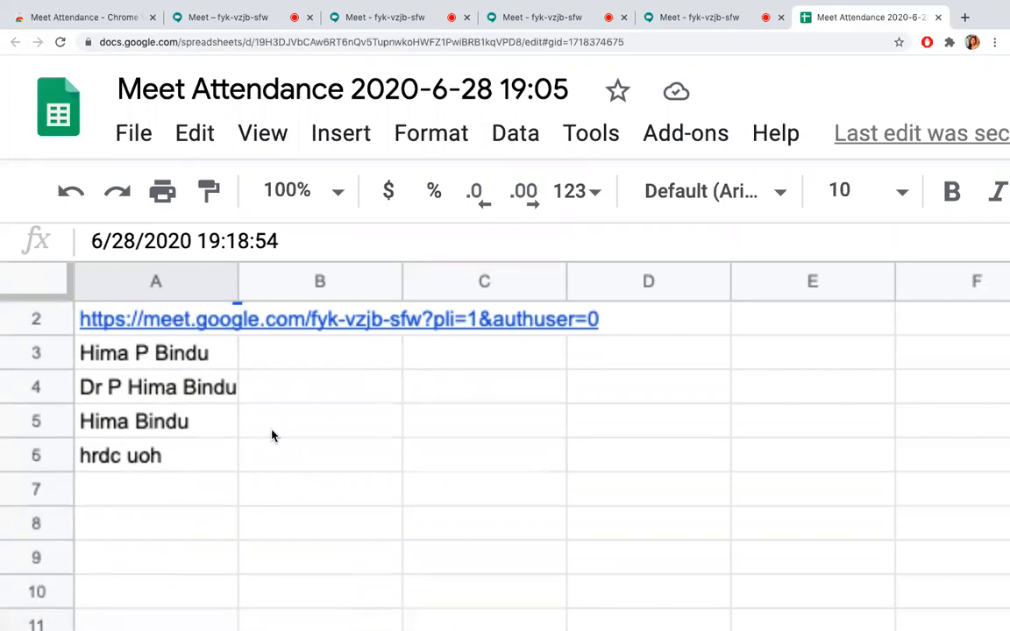
mouse_move(456, 116)
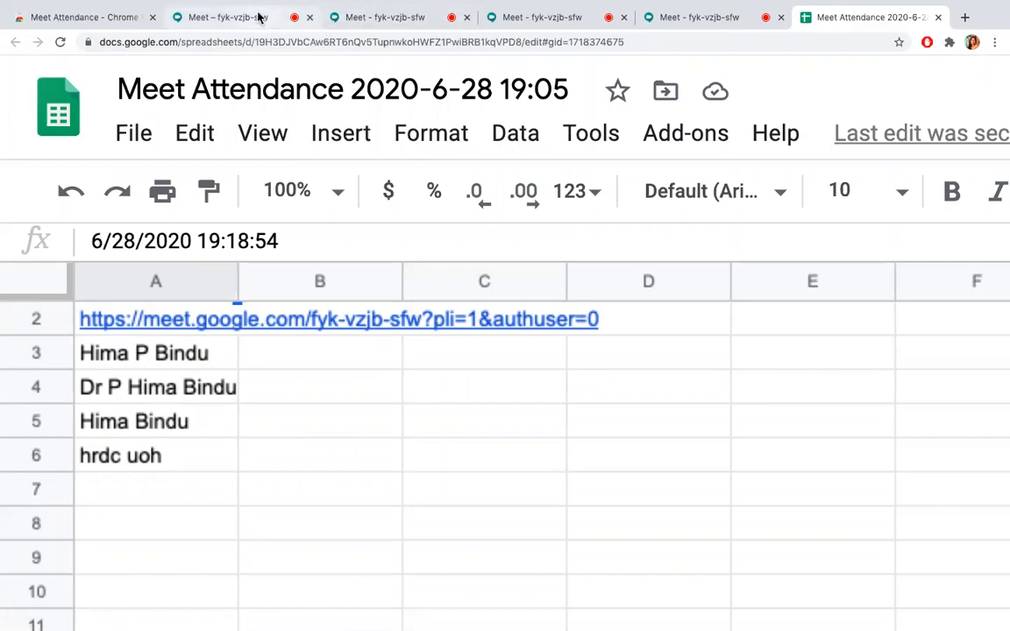
mouse_move(225, 18)
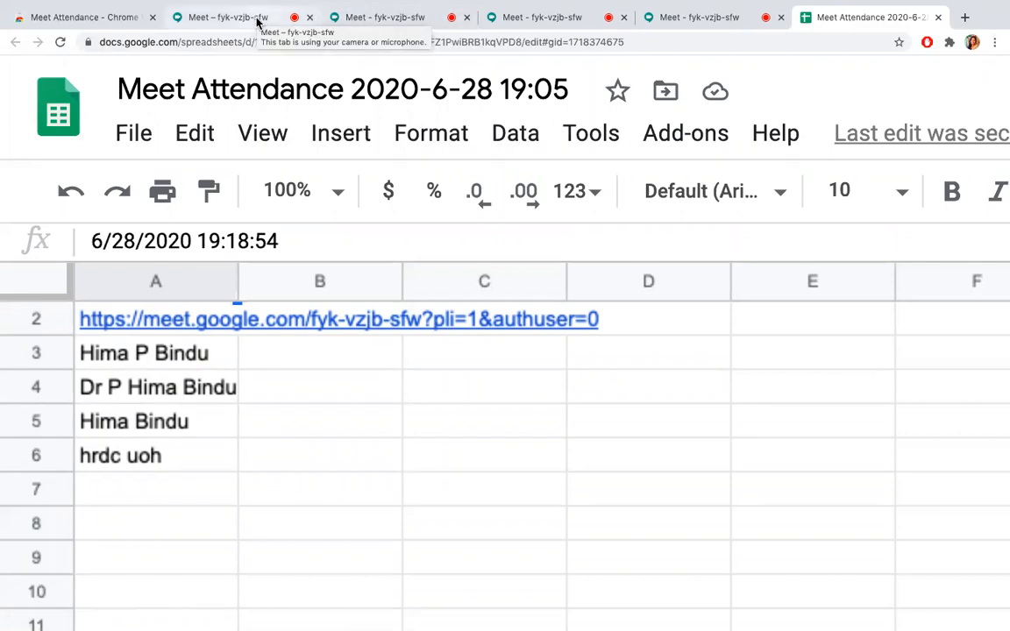
Leave the call from the hrdc uoh guest account via the hang-up button.
left_click(224, 18)
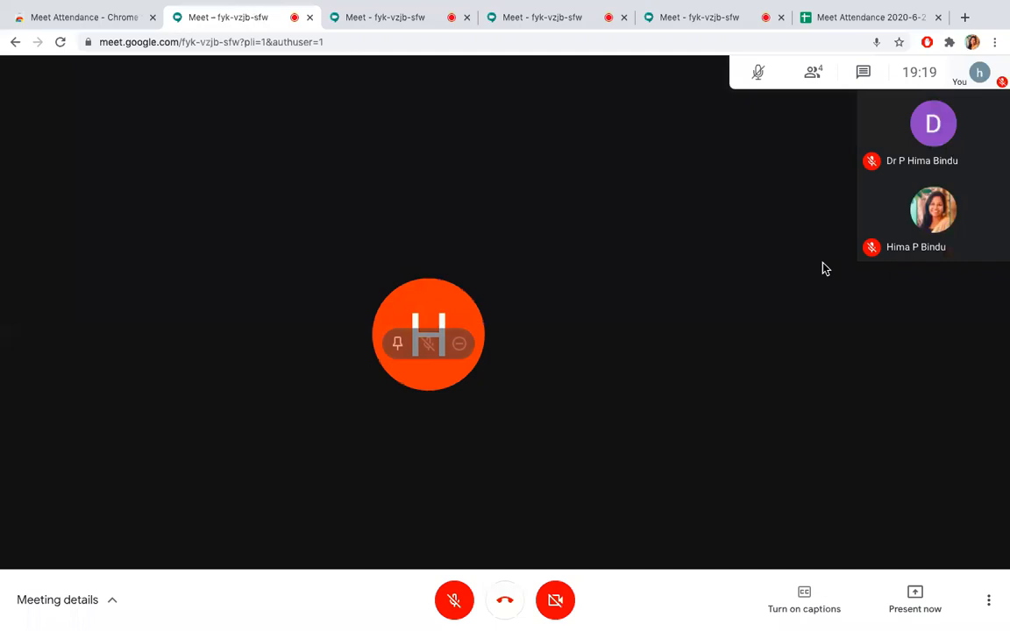
mouse_move(523, 529)
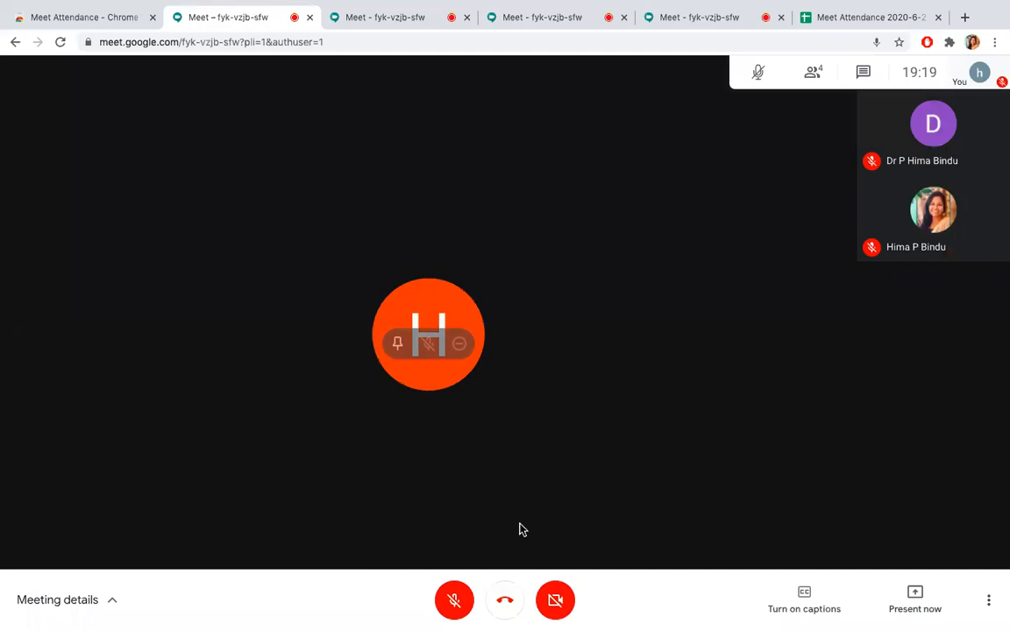
left_click(505, 599)
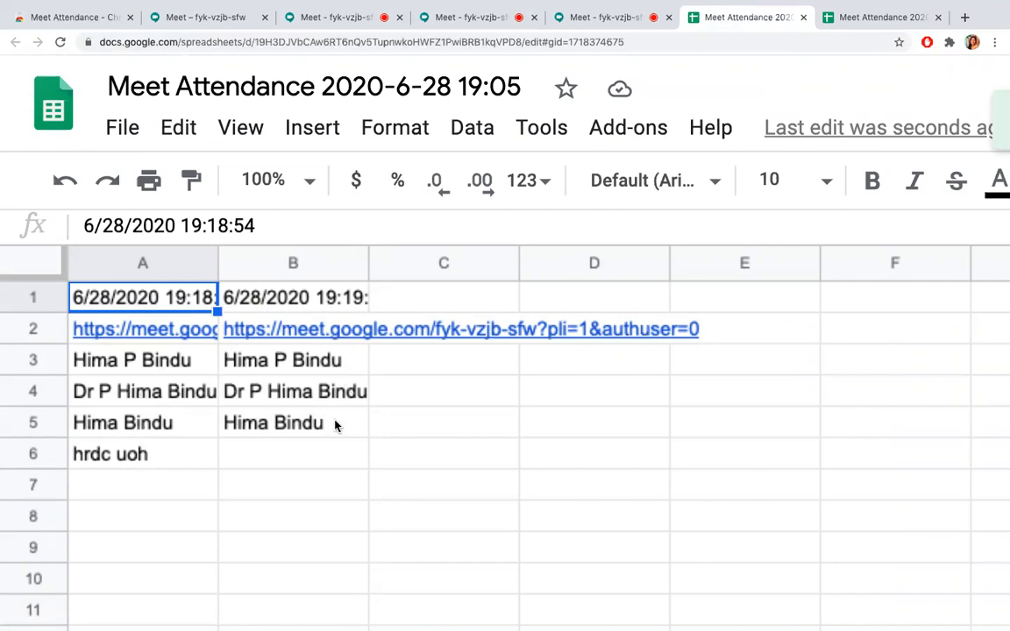
mouse_move(300, 467)
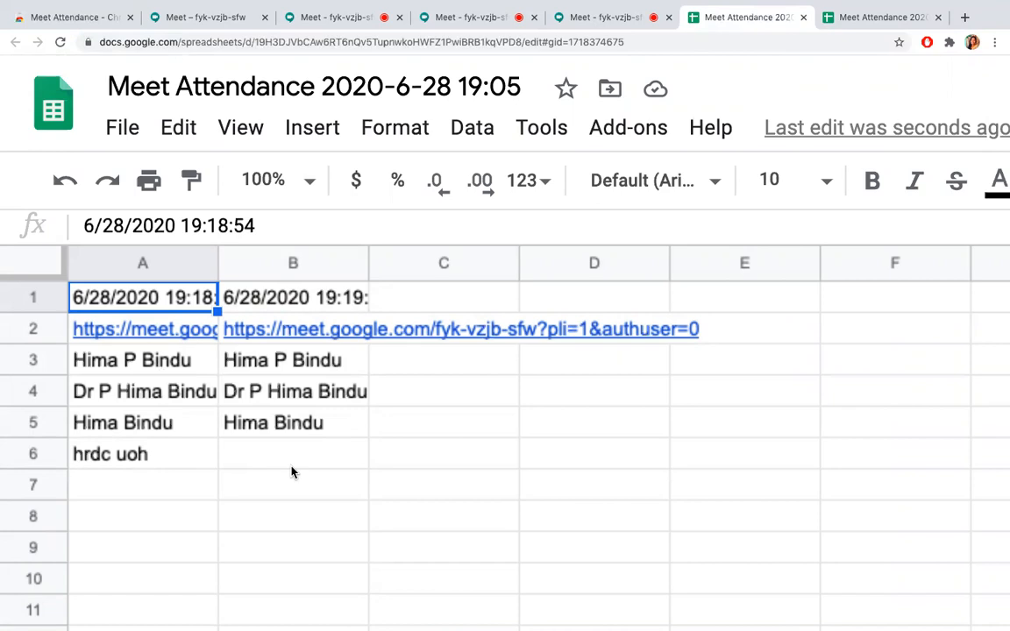
Check column B missing hrdc uoh, then hang up from another guest account.
left_click(312, 86)
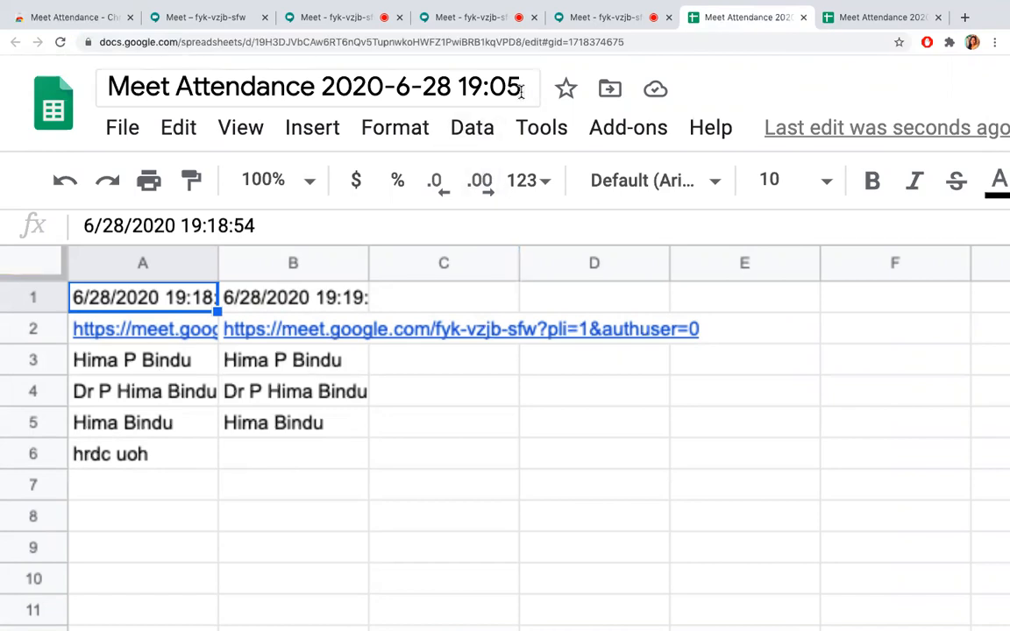
left_click(477, 18)
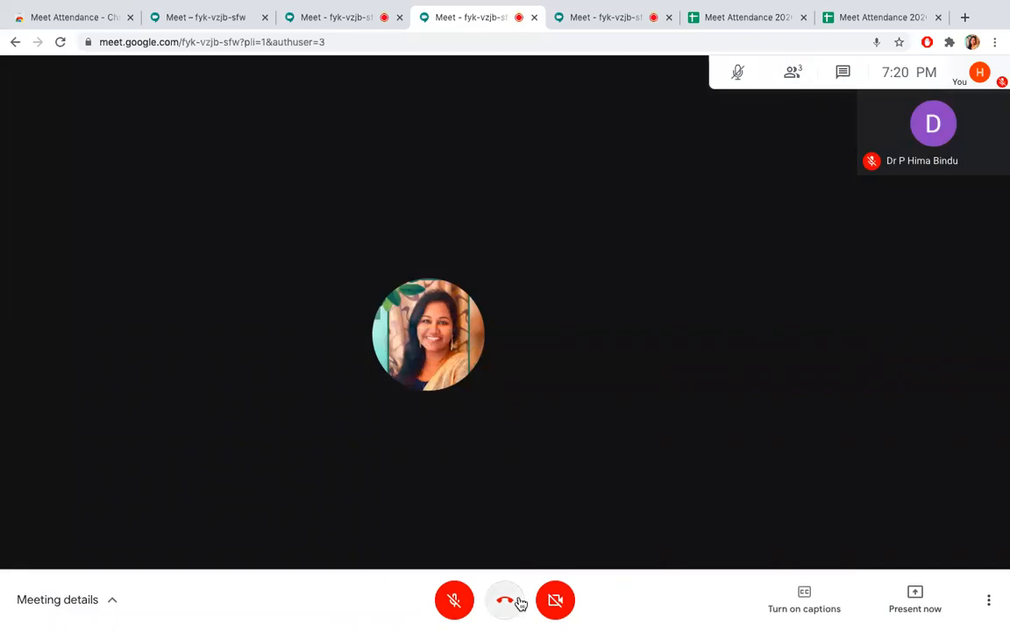
left_click(505, 599)
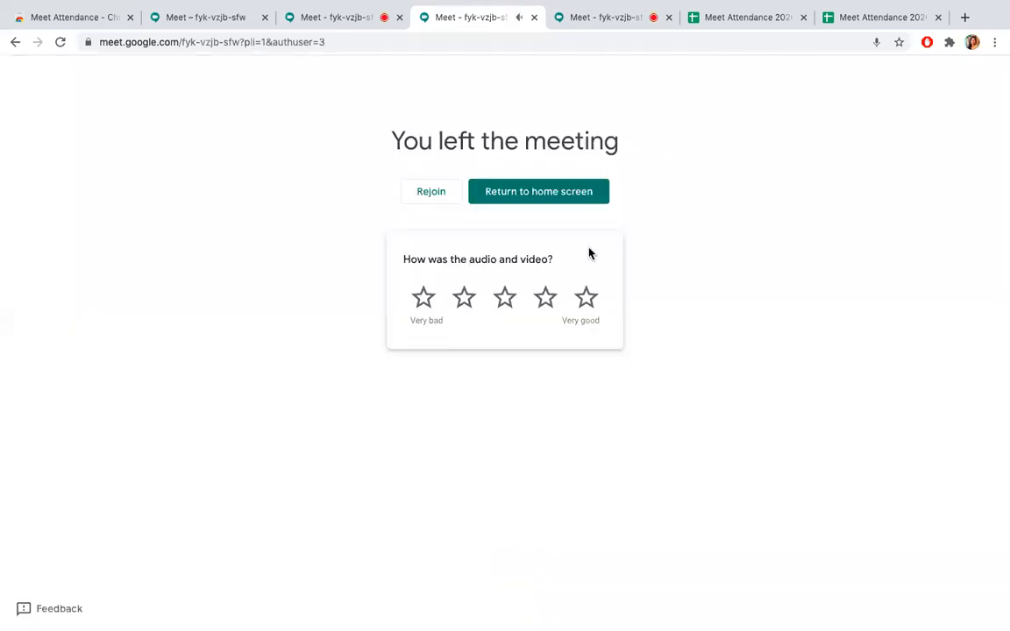